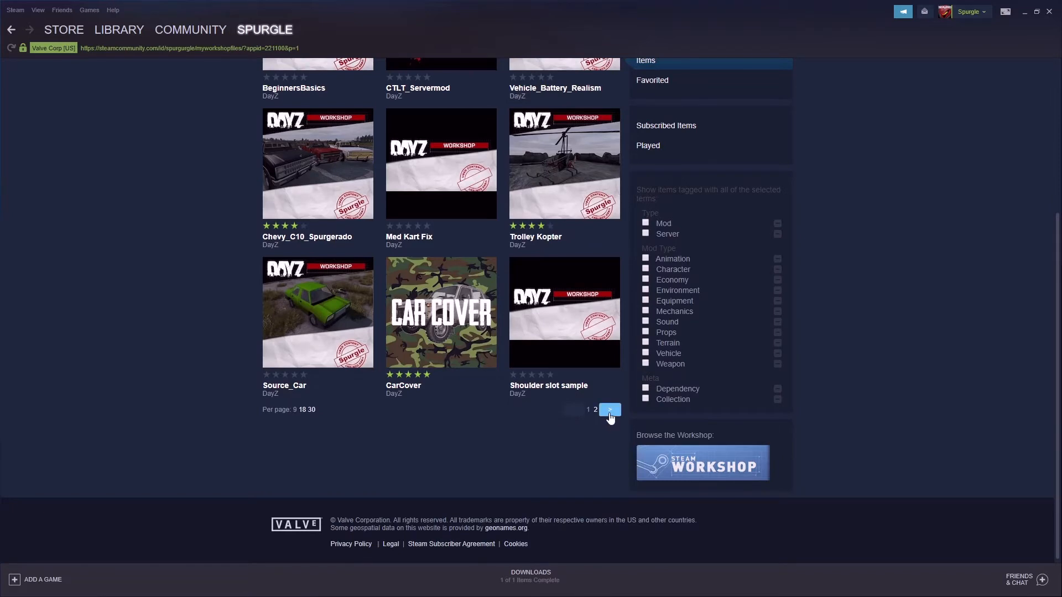
Open FieldShovelPlus from page 2 of the workshop list and scroll to its description.
left_click(609, 410)
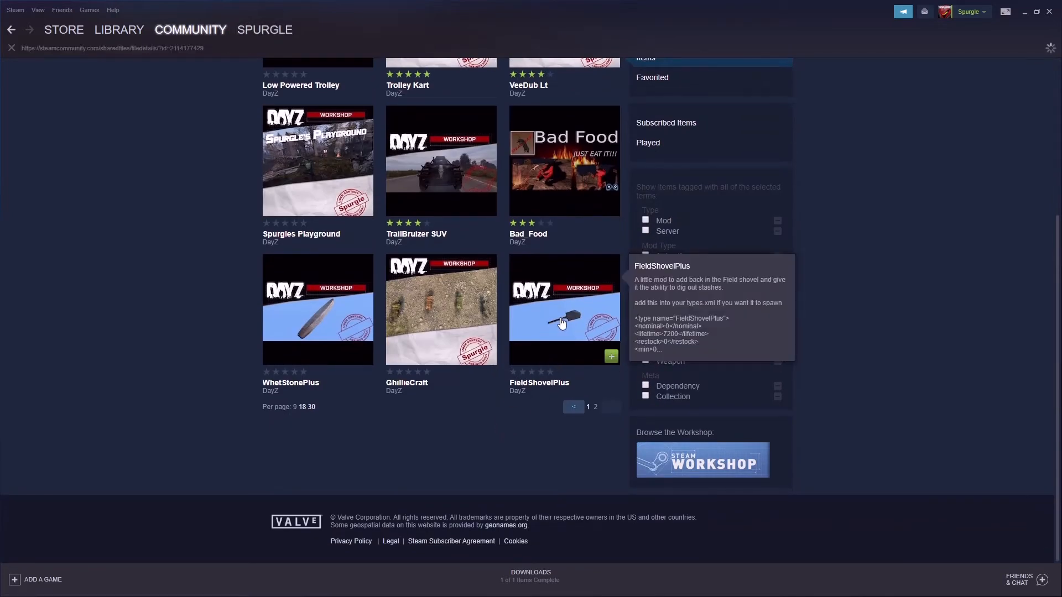
left_click(564, 309)
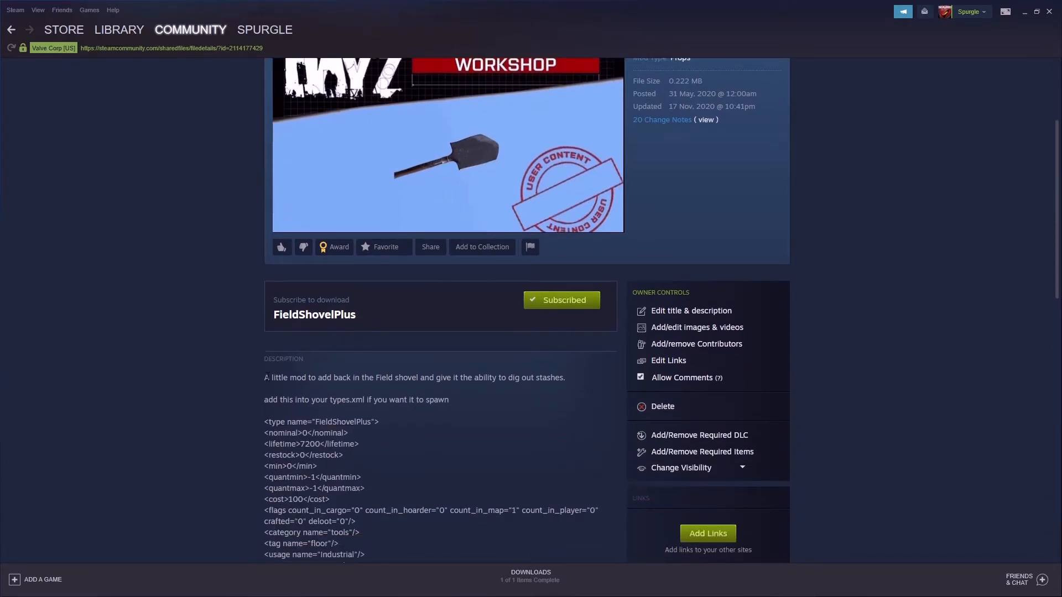
scroll("down", 3)
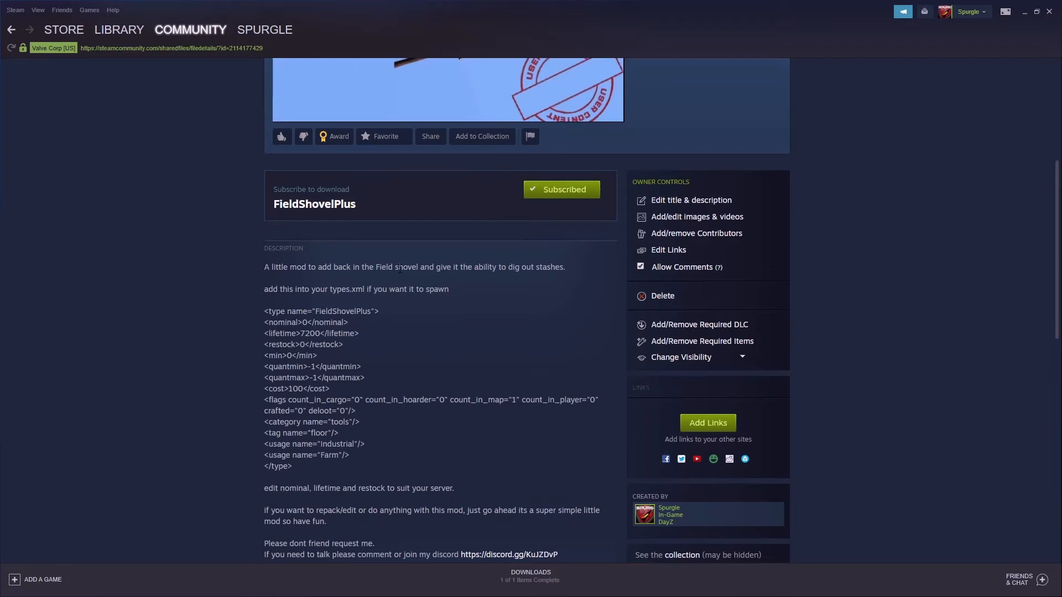
left_click_drag(474, 267, 525, 267)
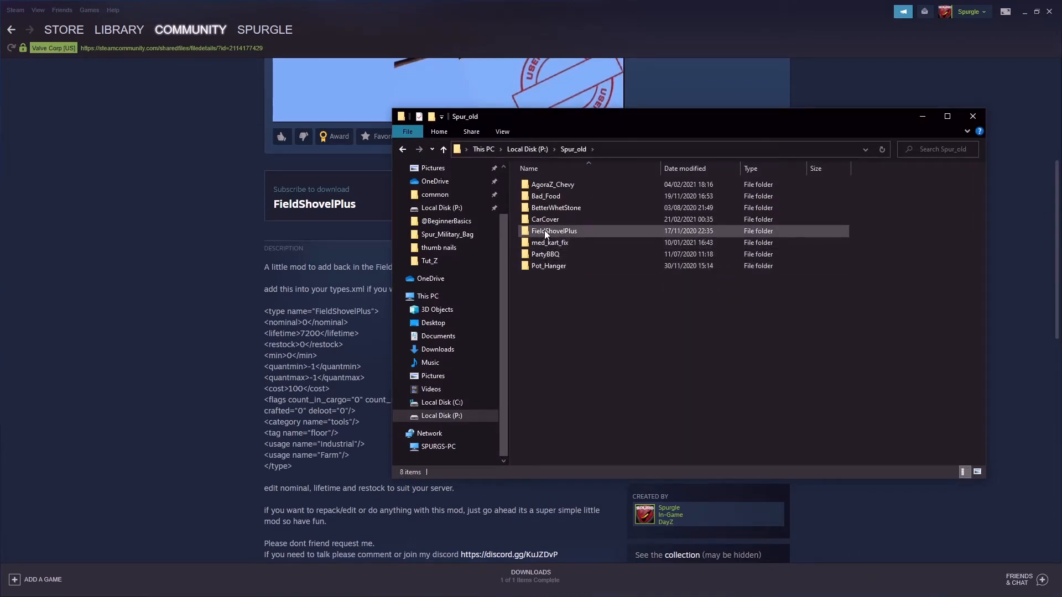
Browse the FieldShovelPlus folder in Spur_old, select FieldShovel.tga, and open config.cpp.
double_click(554, 231)
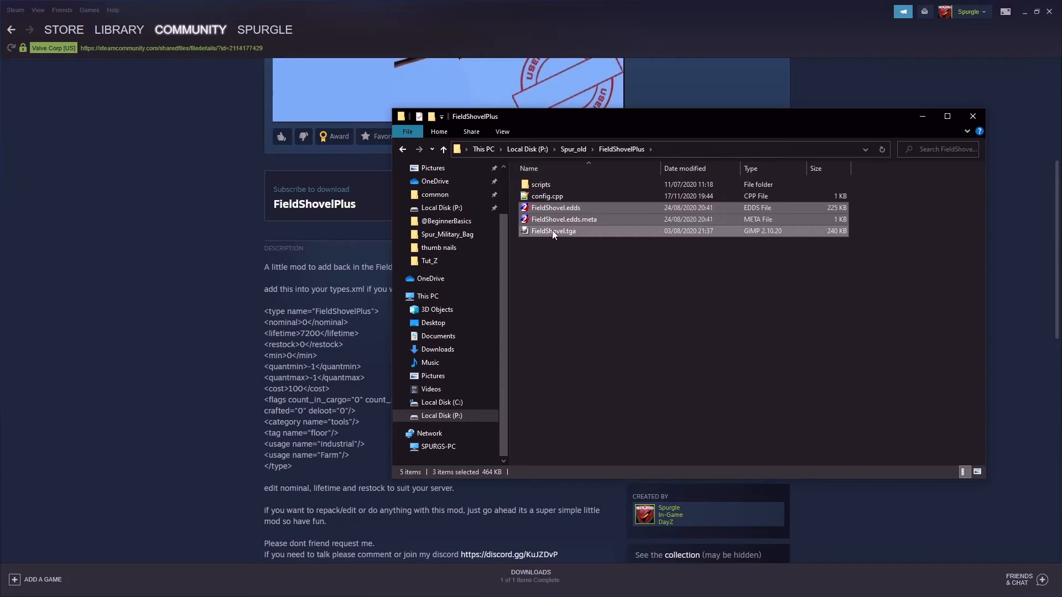
left_click(564, 219)
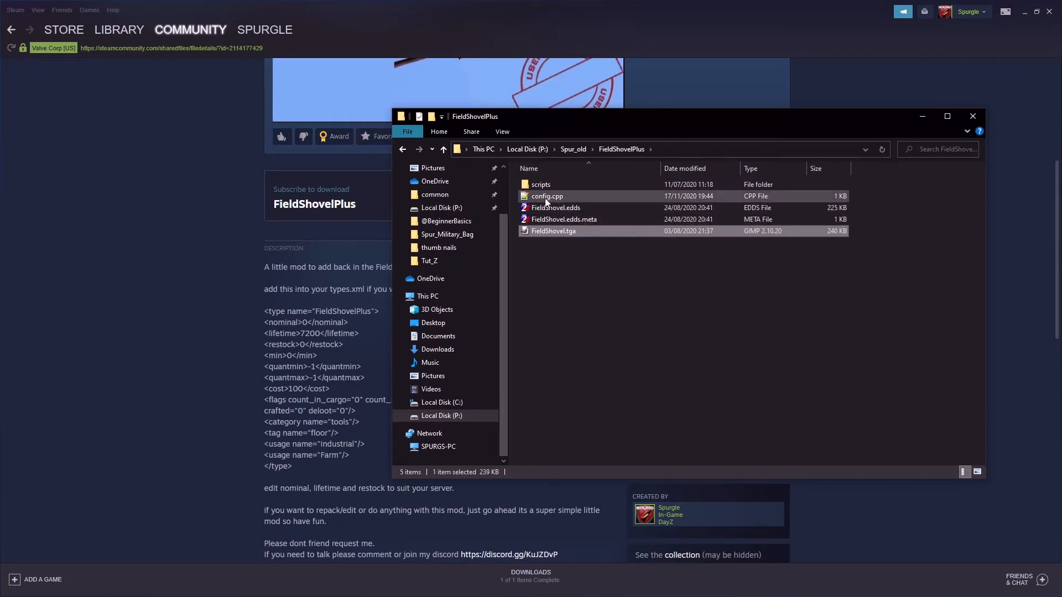
double_click(546, 196)
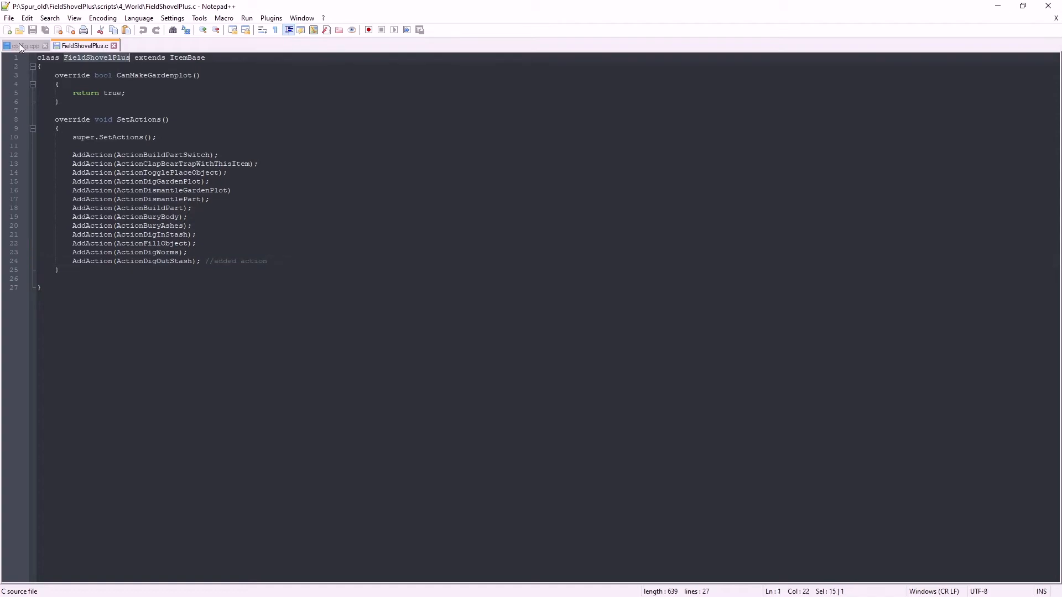
Switch to the config.cpp tab in Notepad++.
left_click(24, 45)
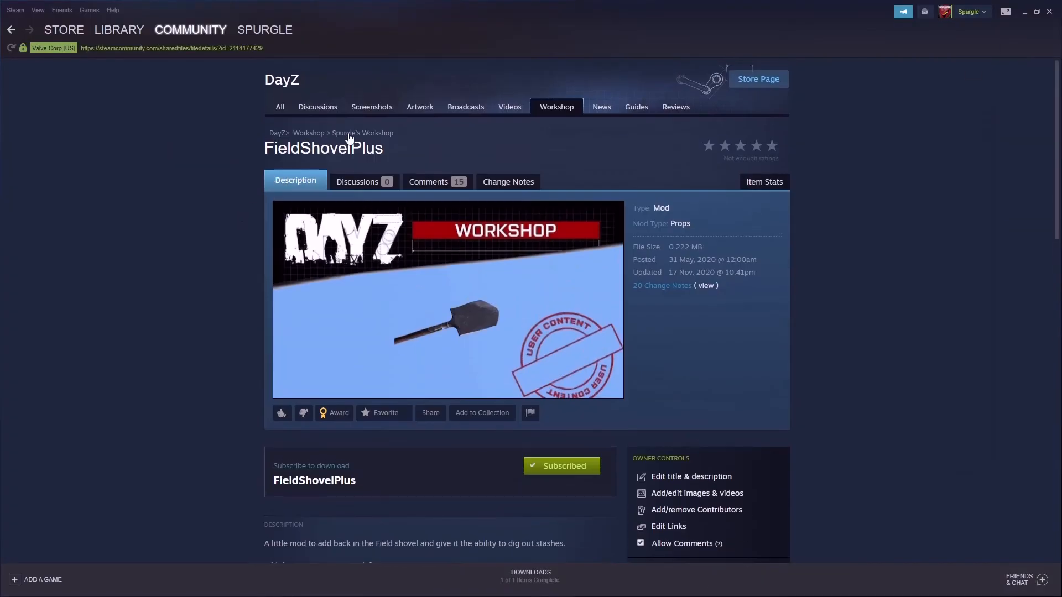
Return to page 2 of Spurgle's workshop items and view the Spurgles Playground page.
left_click(363, 132)
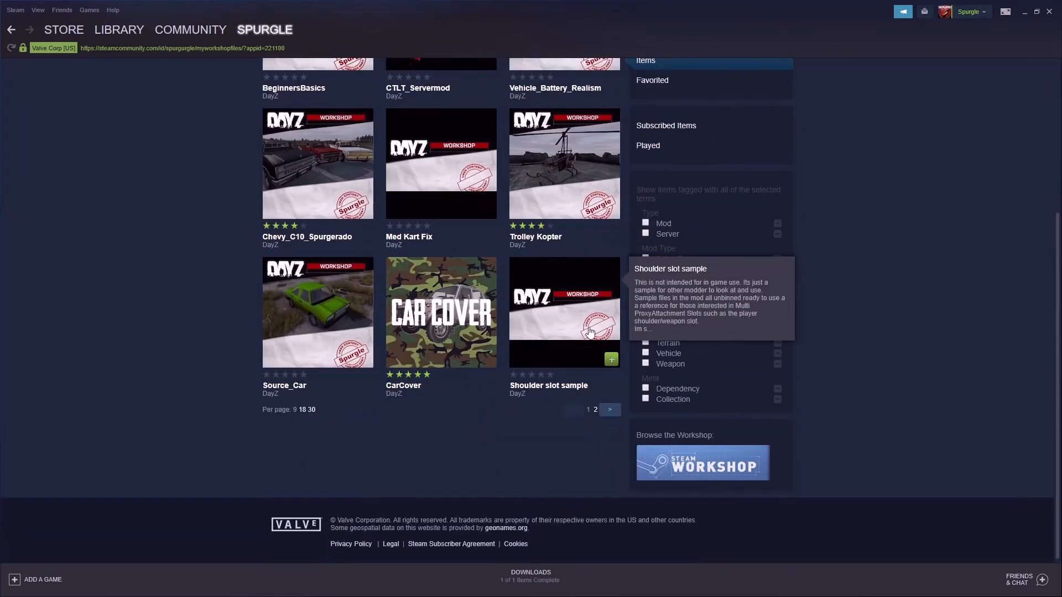
mouse_move(589, 332)
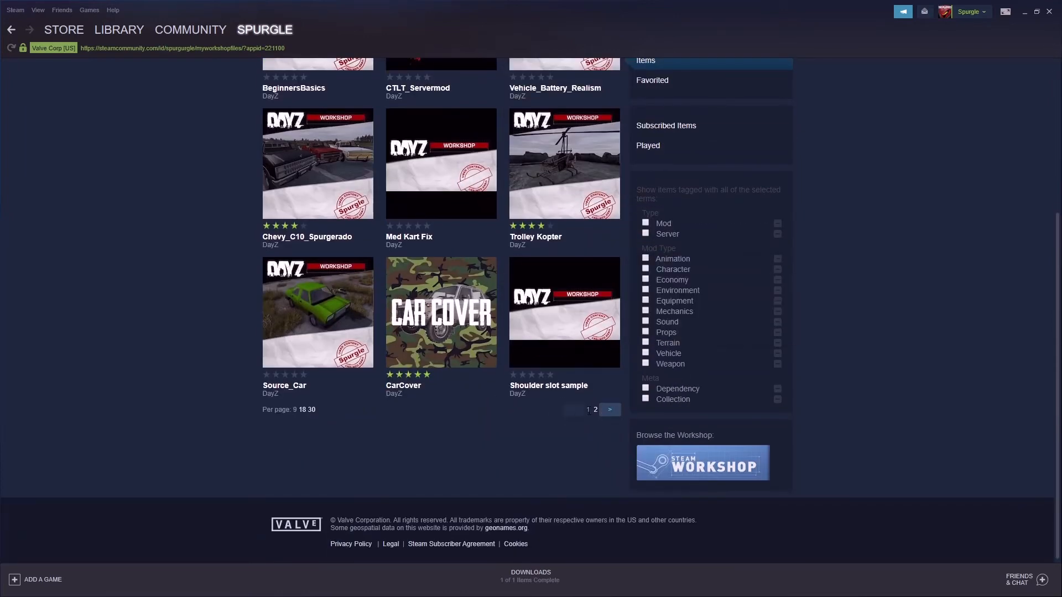
left_click(609, 410)
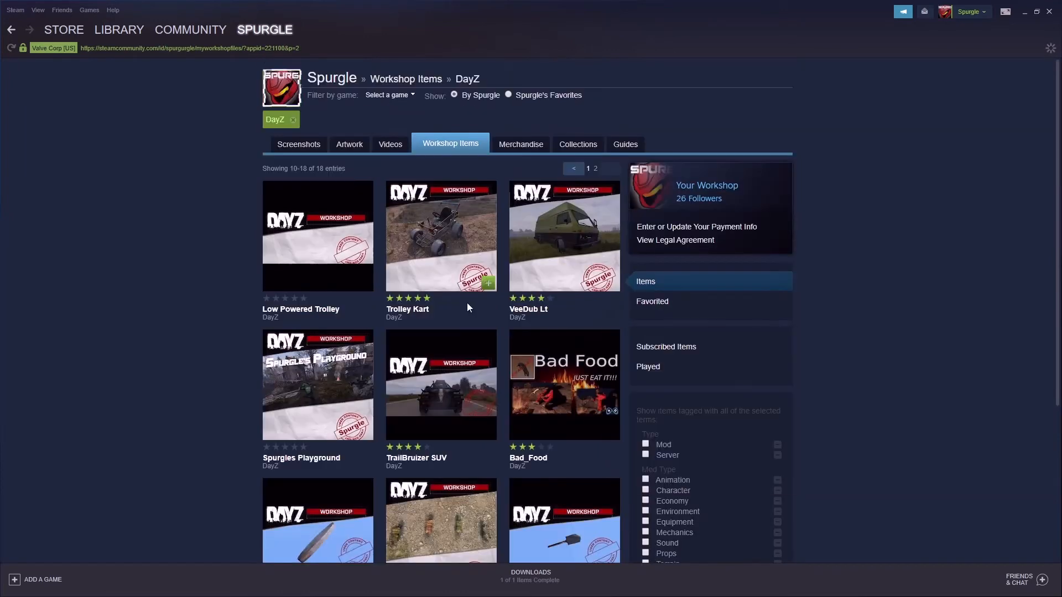
scroll("down", 3)
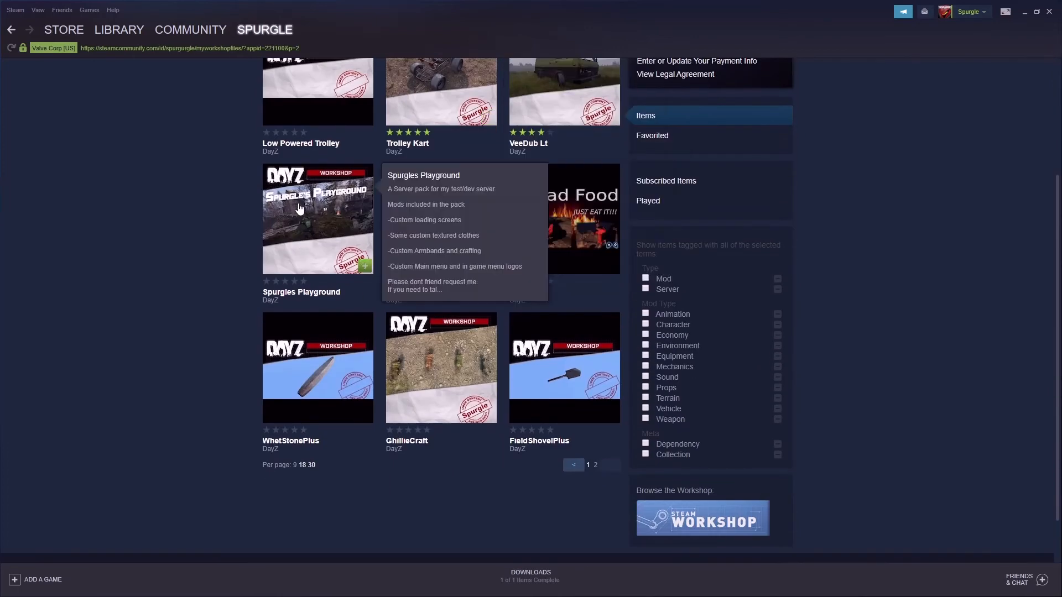
mouse_move(304, 209)
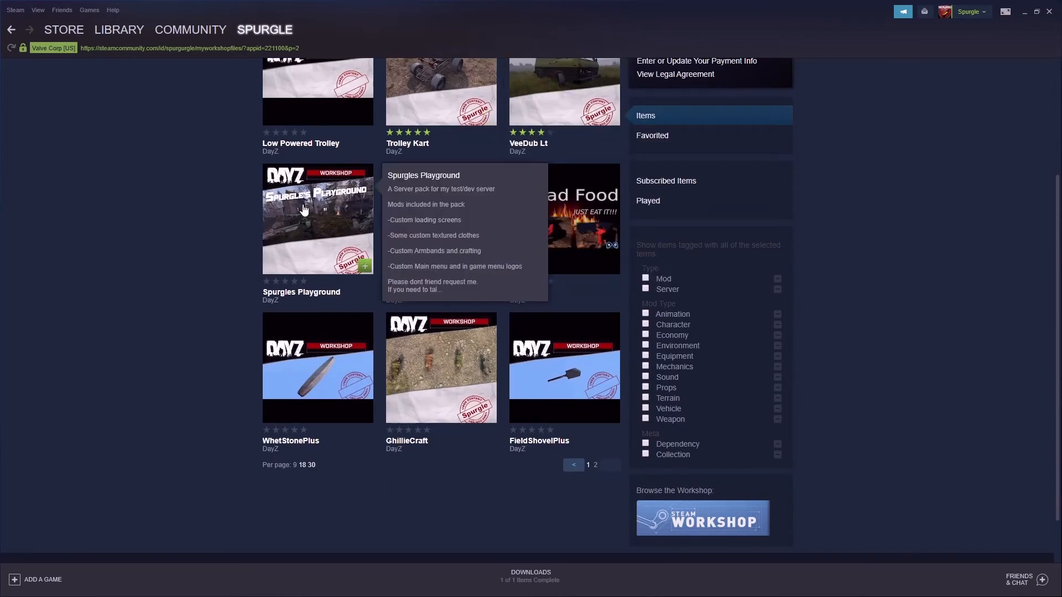
mouse_move(392, 256)
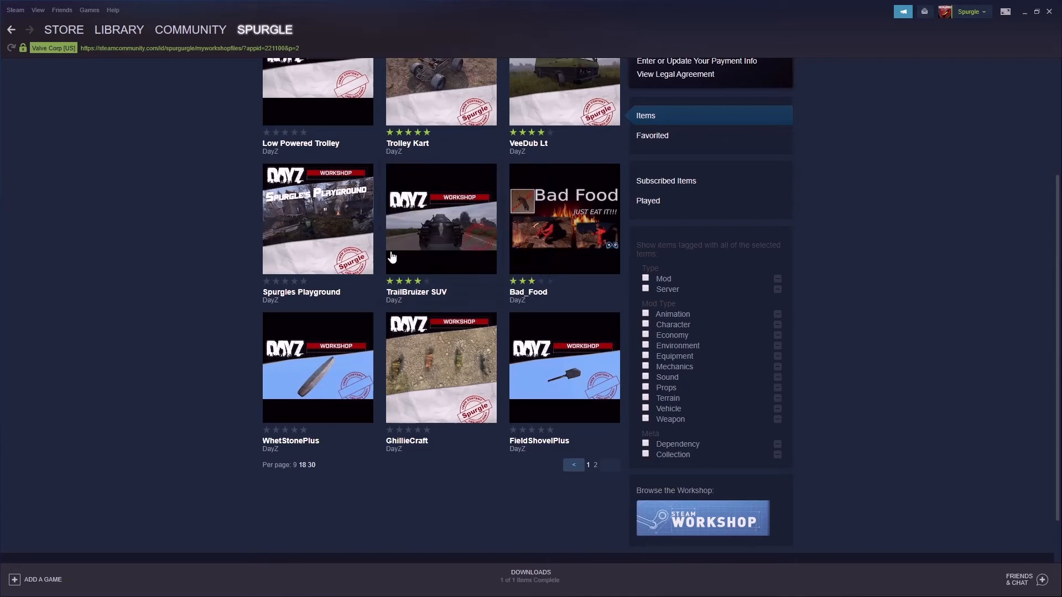
left_click(317, 218)
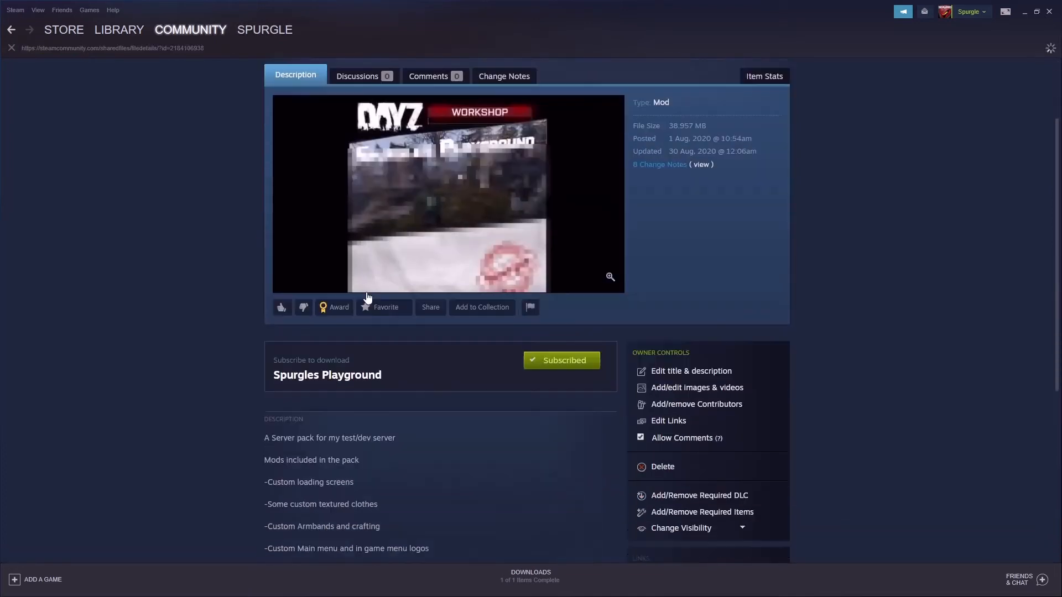
scroll("down", 3)
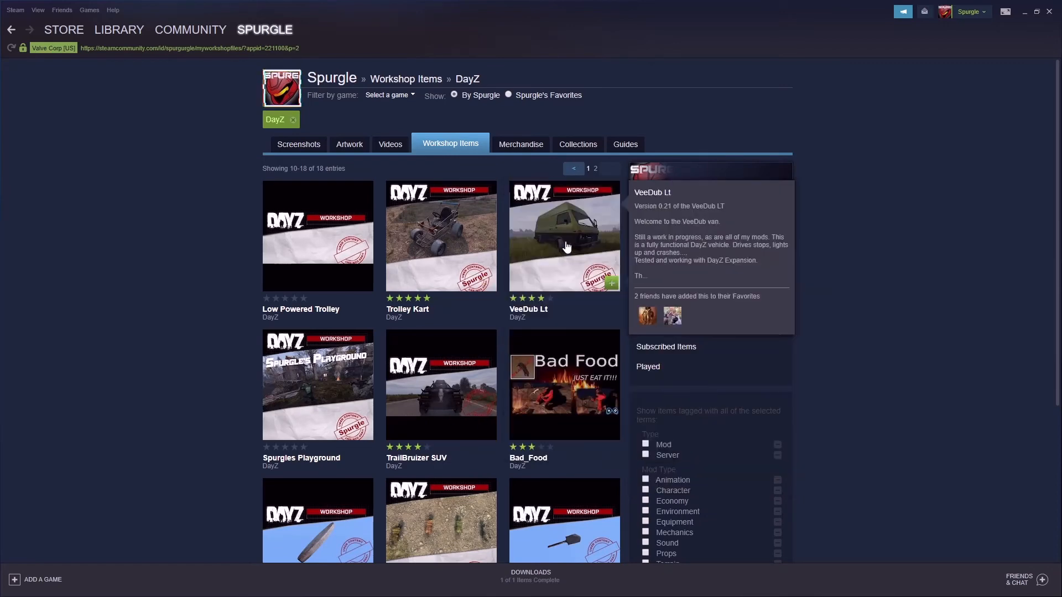
Move from page 2 back to page 1 of Spurgle's DayZ workshop items, starting at BeginnersBasics.
scroll("down", 3)
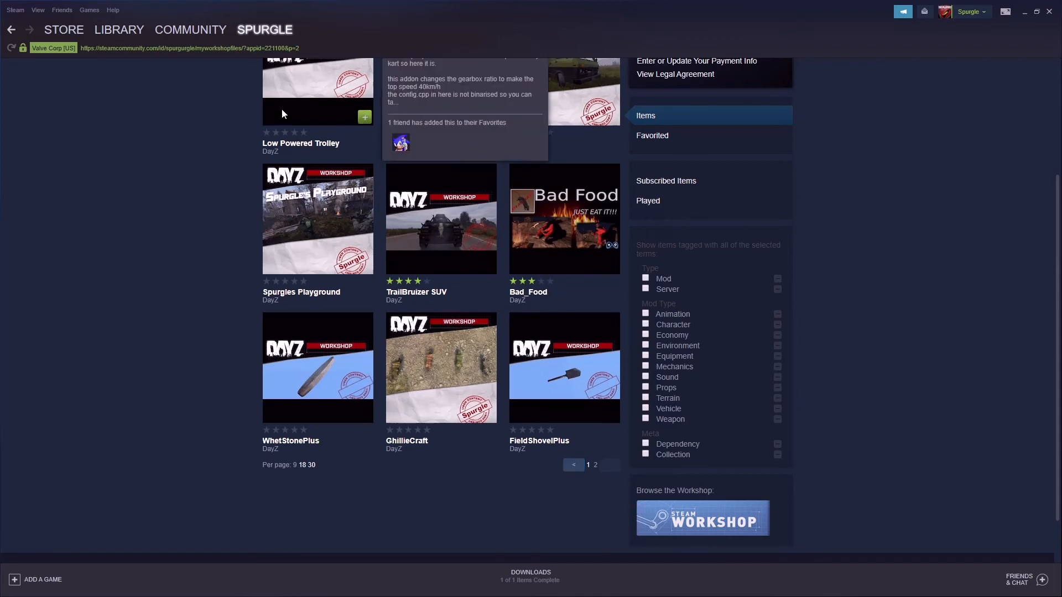
left_click(594, 465)
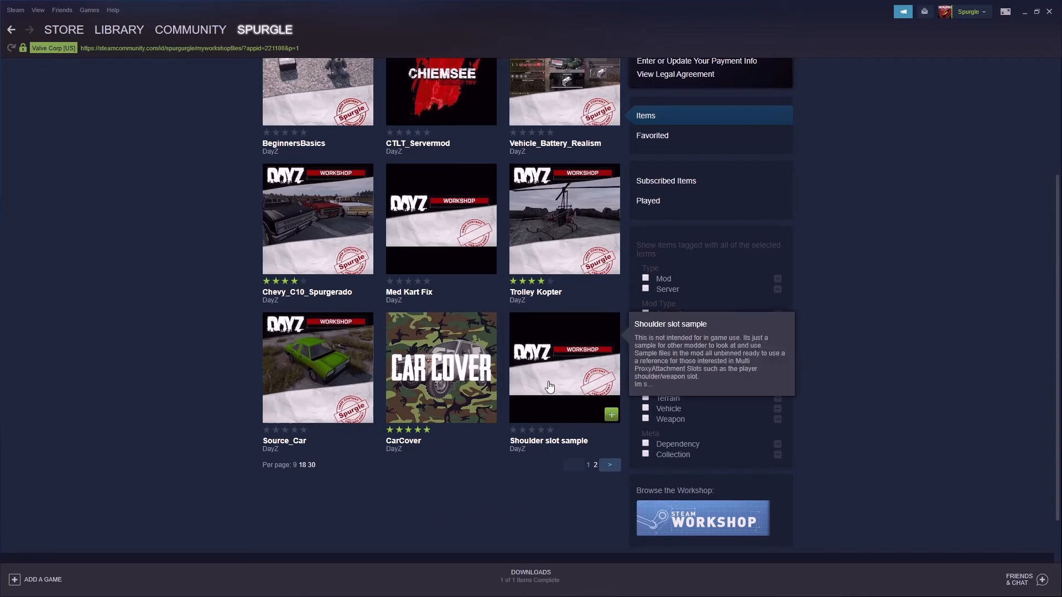
left_click(565, 366)
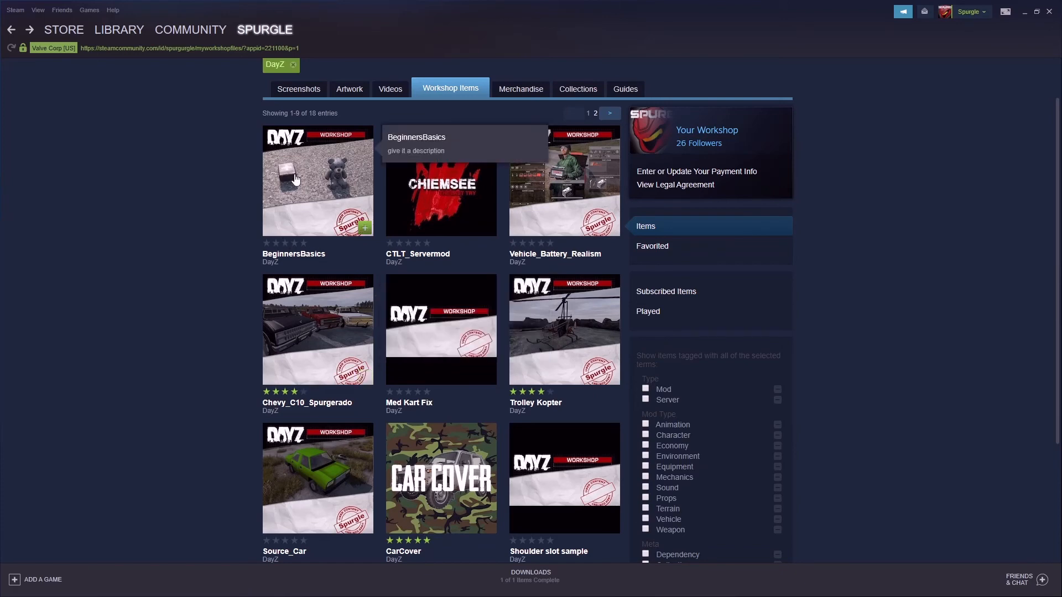
mouse_move(304, 205)
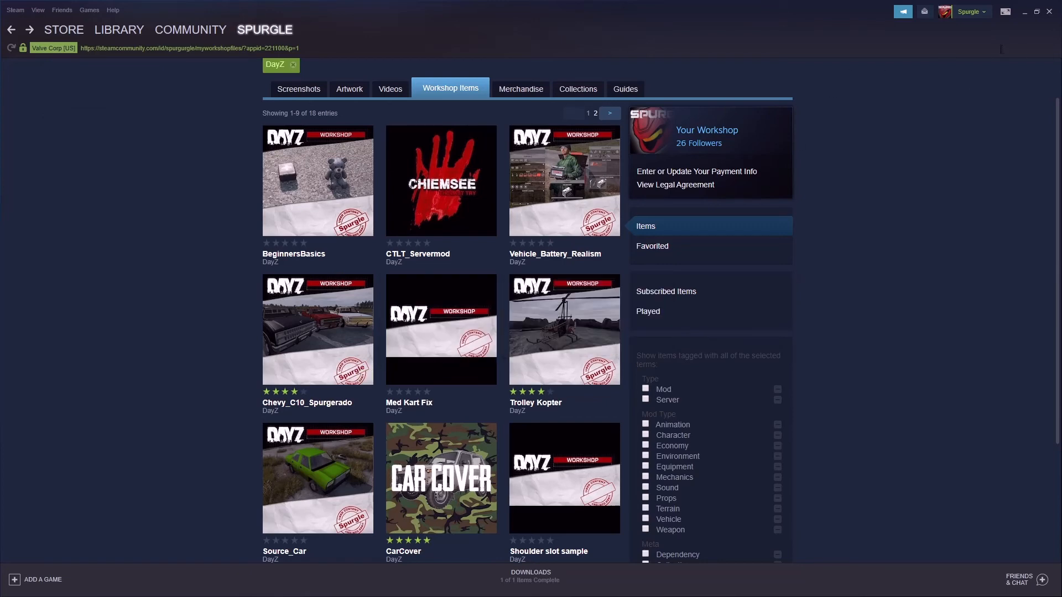
mouse_move(958, 162)
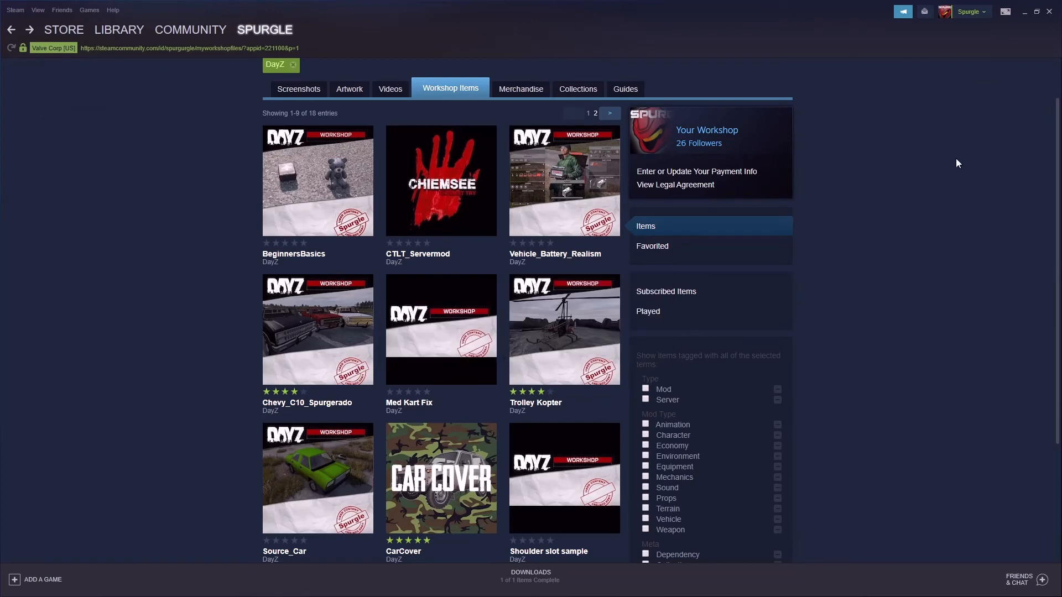